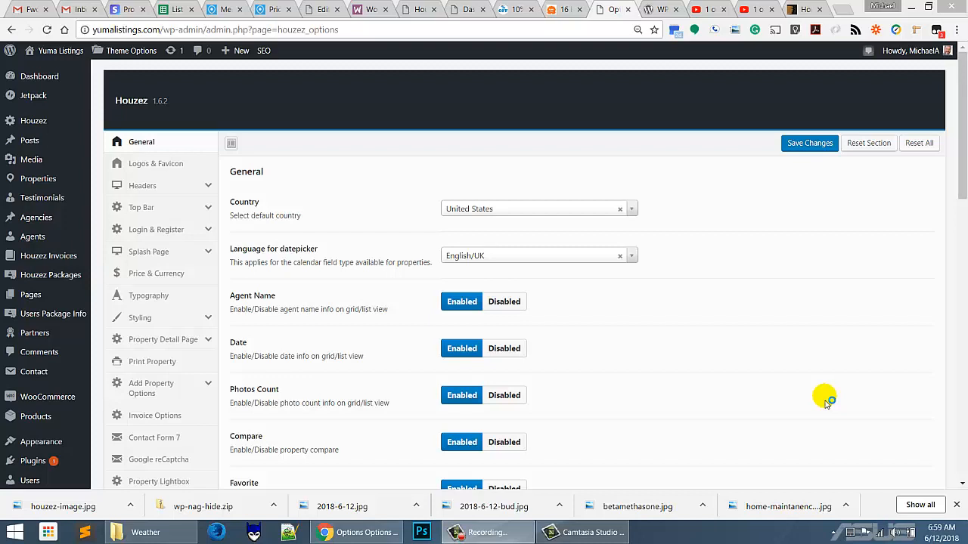
{"action": "mouse_move", "coordinate": [546, 210]}
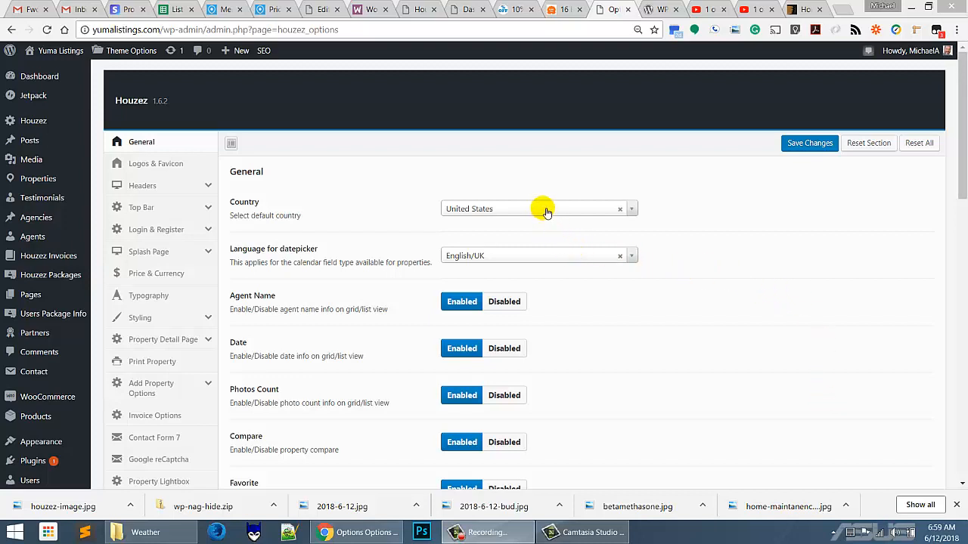
{"action": "mouse_move", "coordinate": [265, 172]}
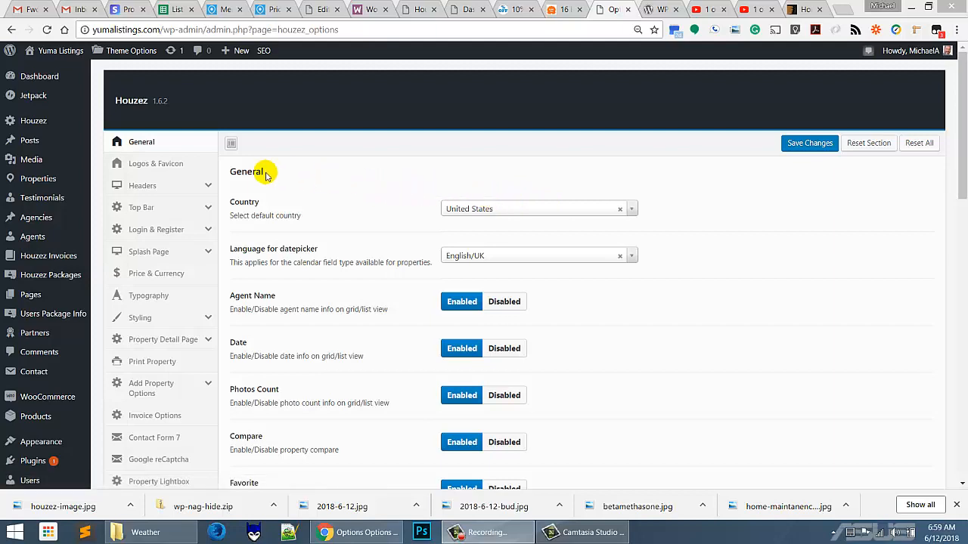
{"action": "mouse_move", "coordinate": [30, 139]}
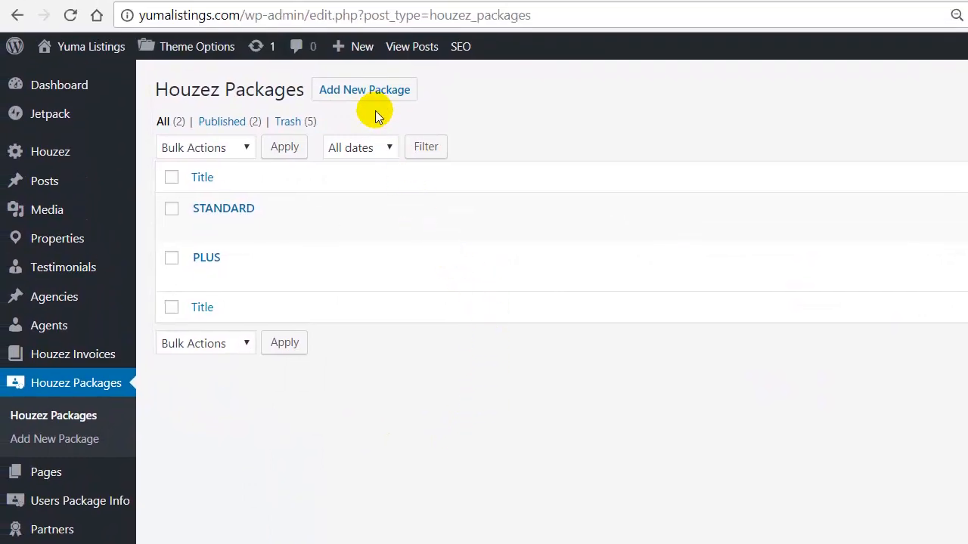
Step: Start a new Houzez membership package via Add New Package
{"action": "left_click", "coordinate": [363, 90]}
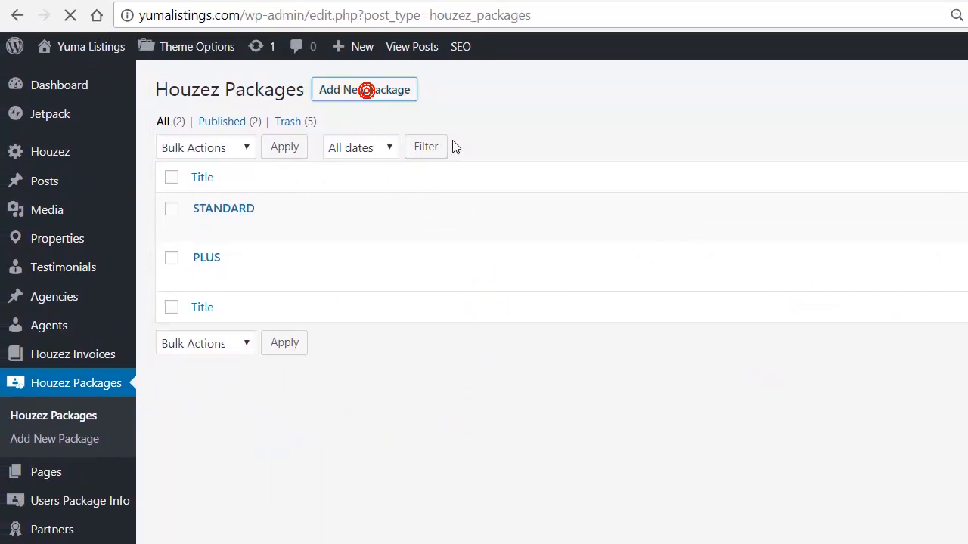
{"action": "left_click", "coordinate": [363, 89]}
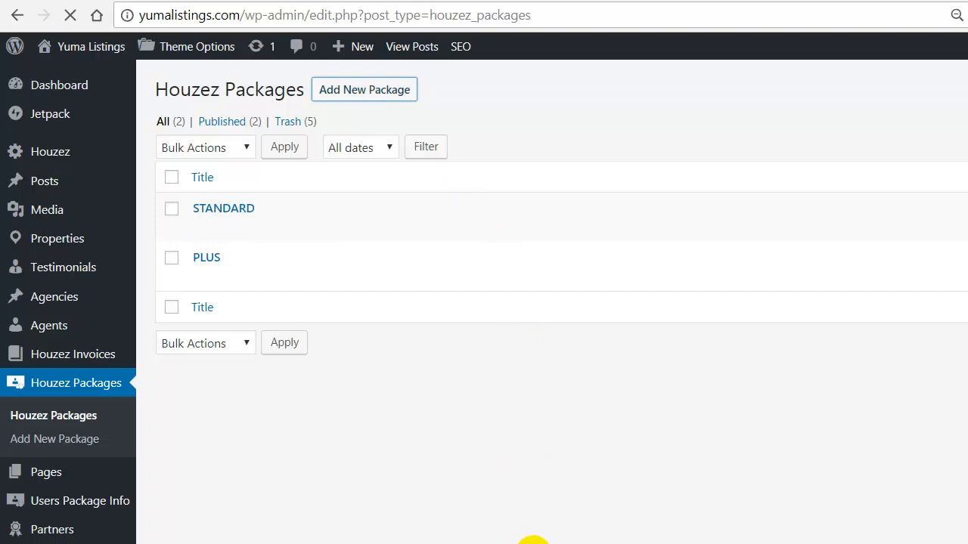
{"action": "left_click", "coordinate": [363, 90]}
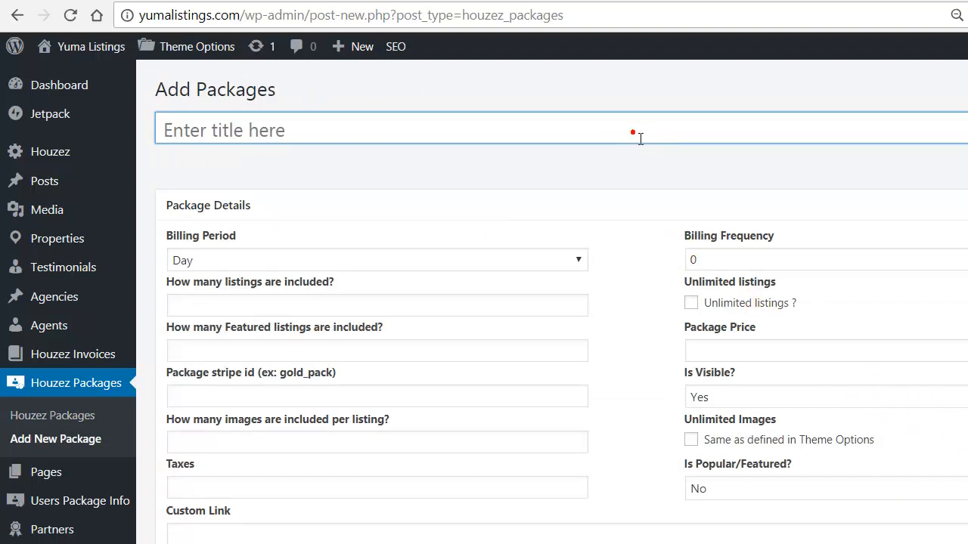
Step: Title the new package 'Basic' and show its Package Details fields
{"action": "type", "text": "Basic"}
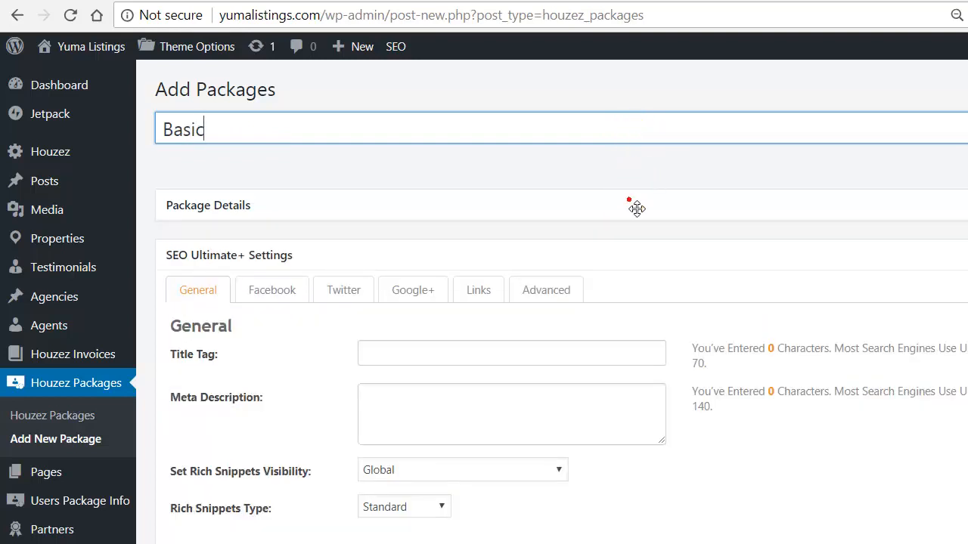
{"action": "left_click", "coordinate": [209, 206]}
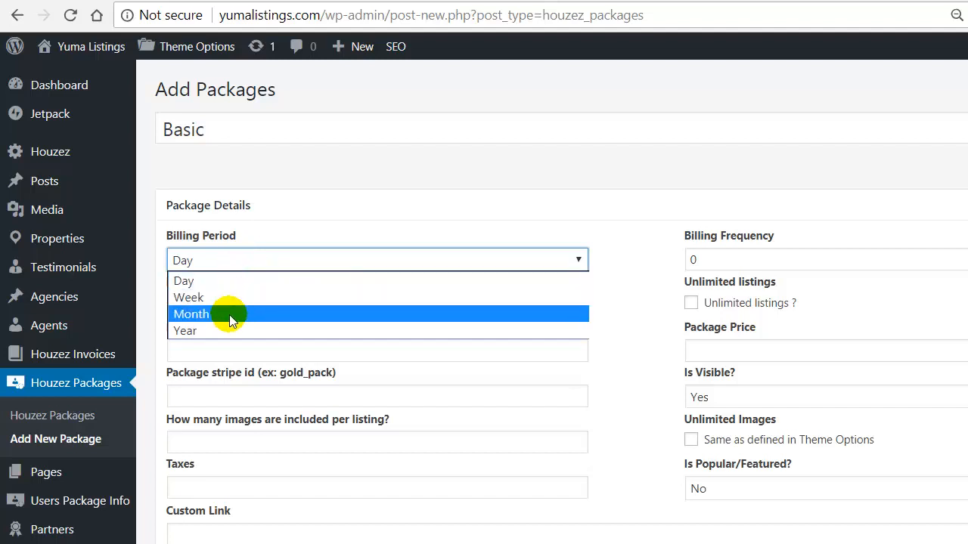
Step: Bill the Basic package per Month with a billing frequency of 1
{"action": "left_click", "coordinate": [190, 313]}
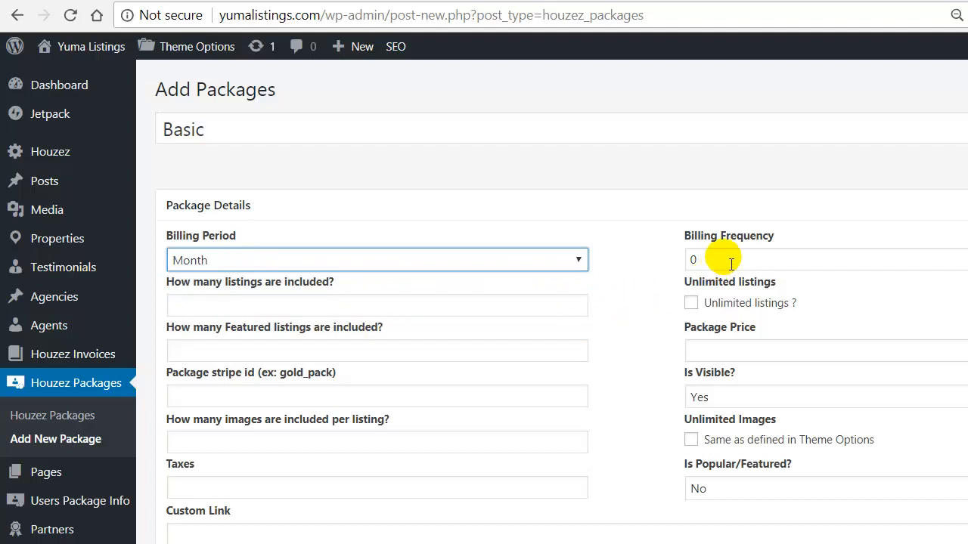
{"action": "mouse_move", "coordinate": [155, 206]}
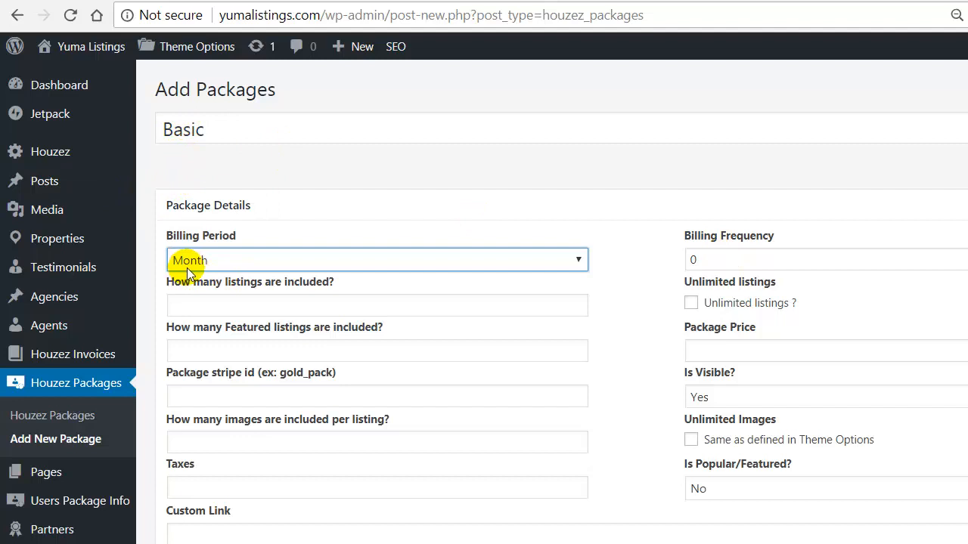
{"action": "mouse_move", "coordinate": [507, 280]}
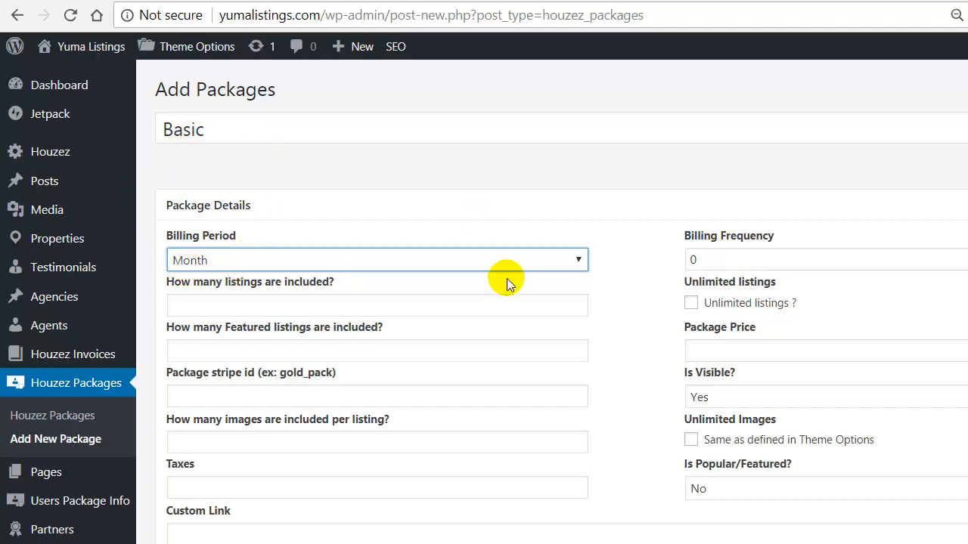
{"action": "left_click", "coordinate": [824, 261]}
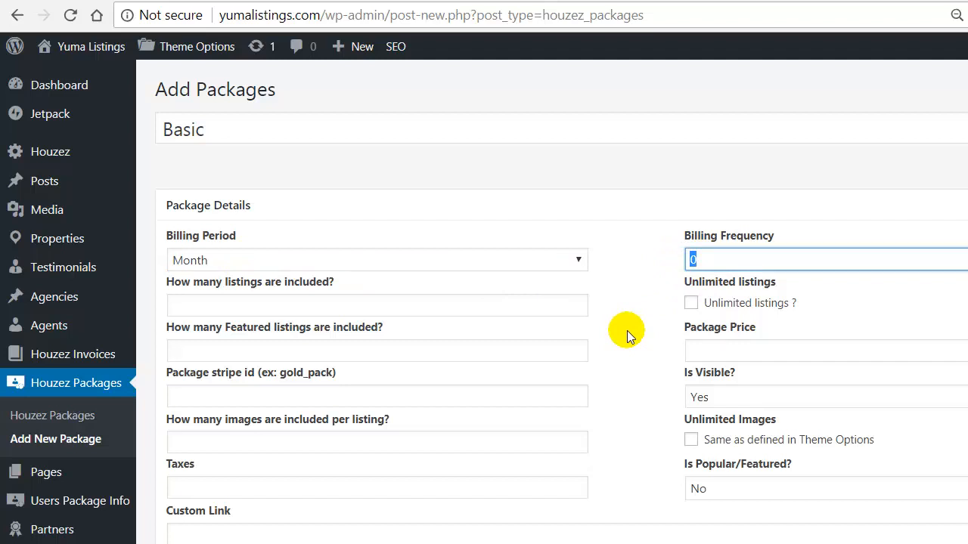
{"action": "type", "text": "1"}
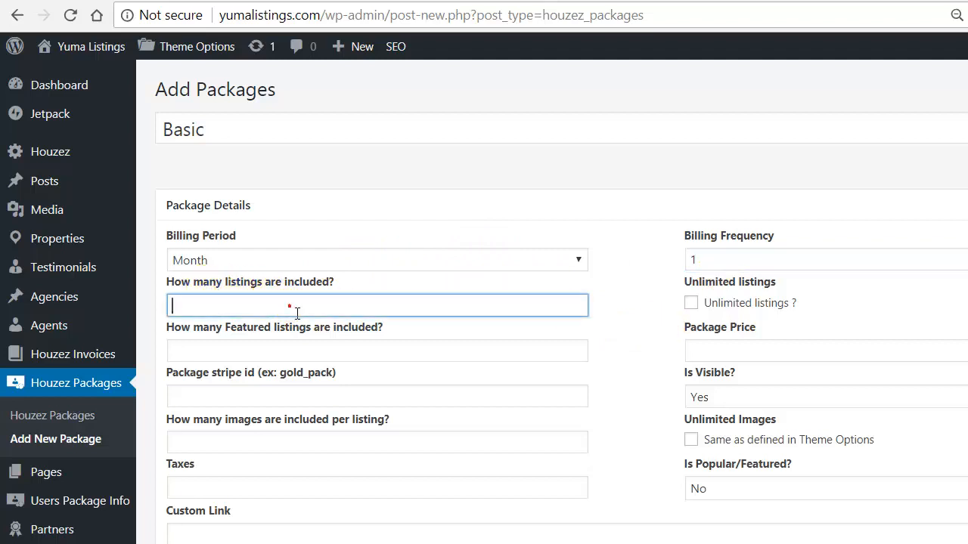
Step: Include 1 listing and 0 featured listings in the Basic package
{"action": "type", "text": "1"}
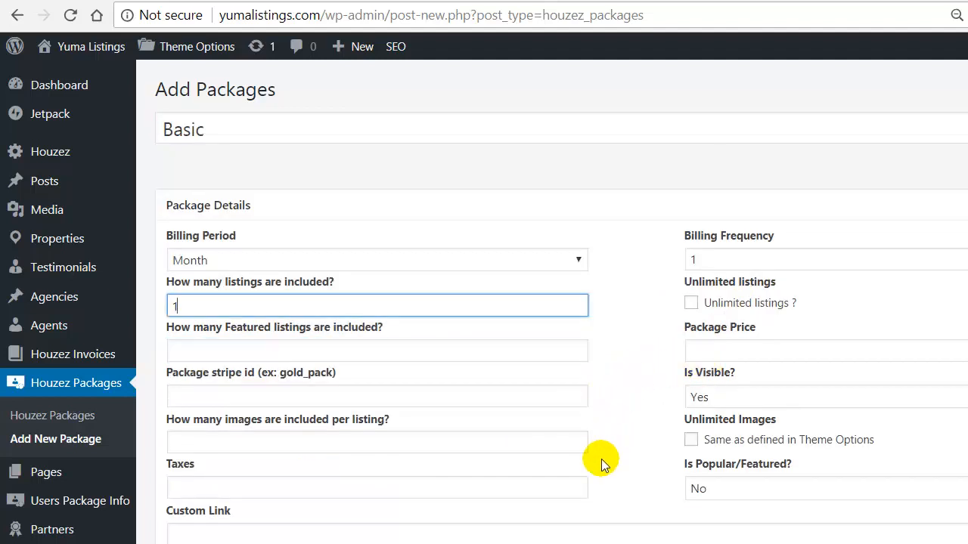
{"action": "mouse_move", "coordinate": [356, 336]}
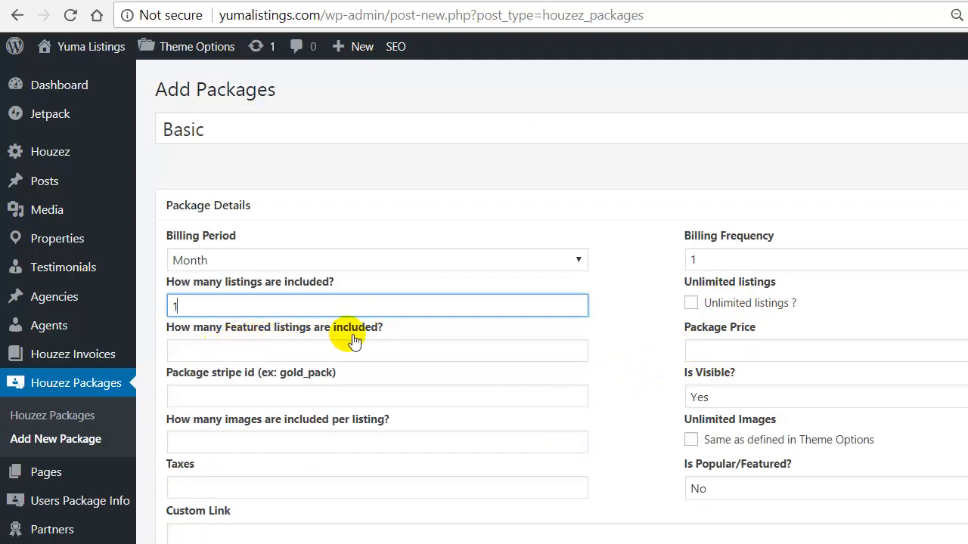
{"action": "left_click", "coordinate": [377, 351]}
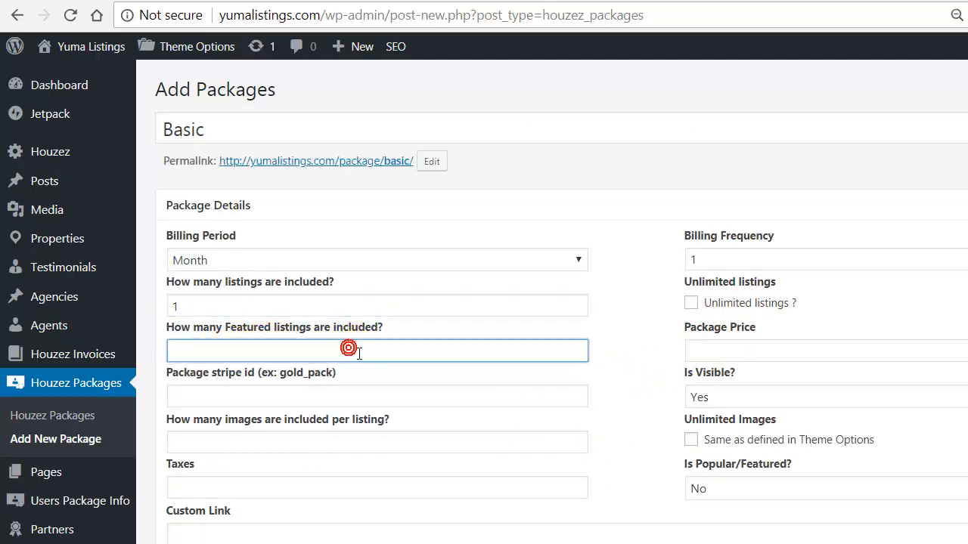
{"action": "type", "text": "0"}
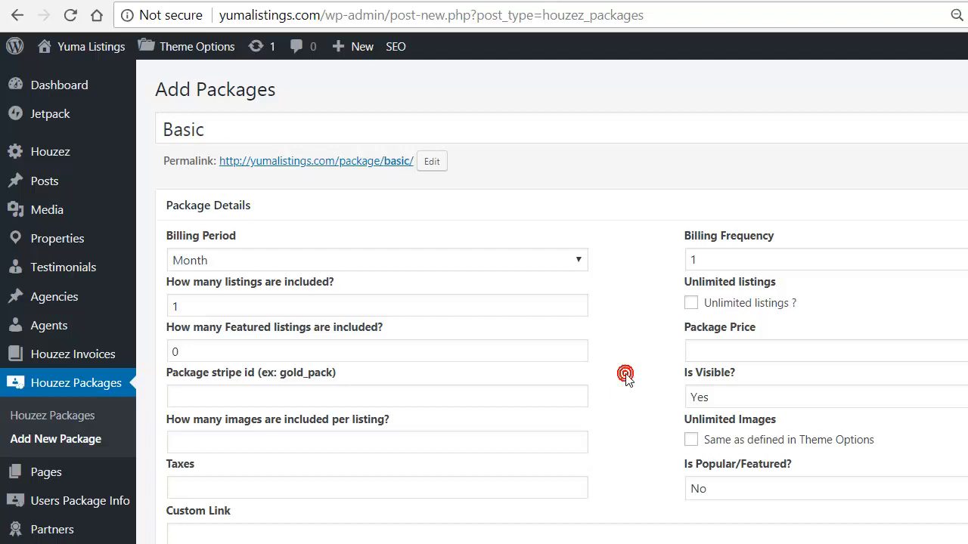
Step: Set the Basic package price to 22.50
{"action": "left_click", "coordinate": [824, 351]}
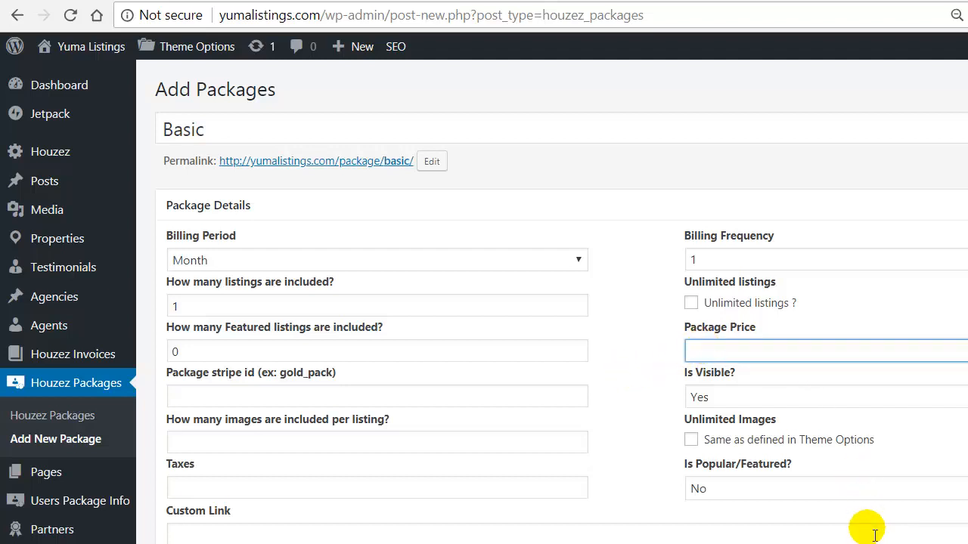
{"action": "type", "text": "22"}
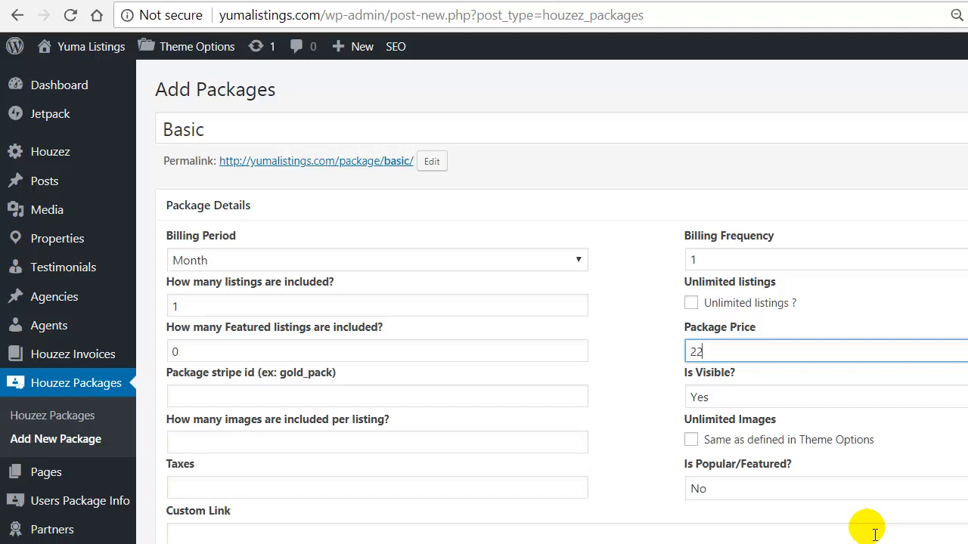
{"action": "type", "text": ".50"}
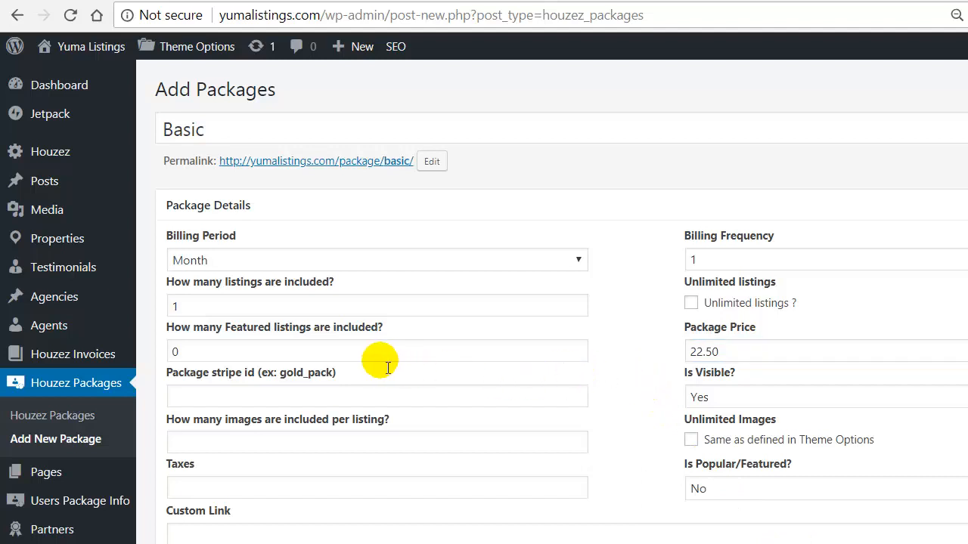
{"action": "mouse_move", "coordinate": [216, 381]}
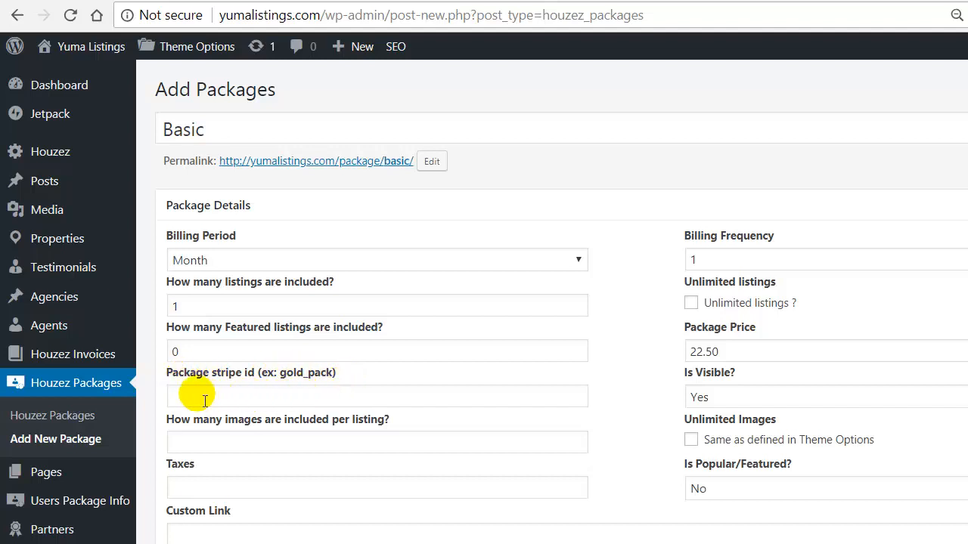
{"action": "mouse_move", "coordinate": [308, 381]}
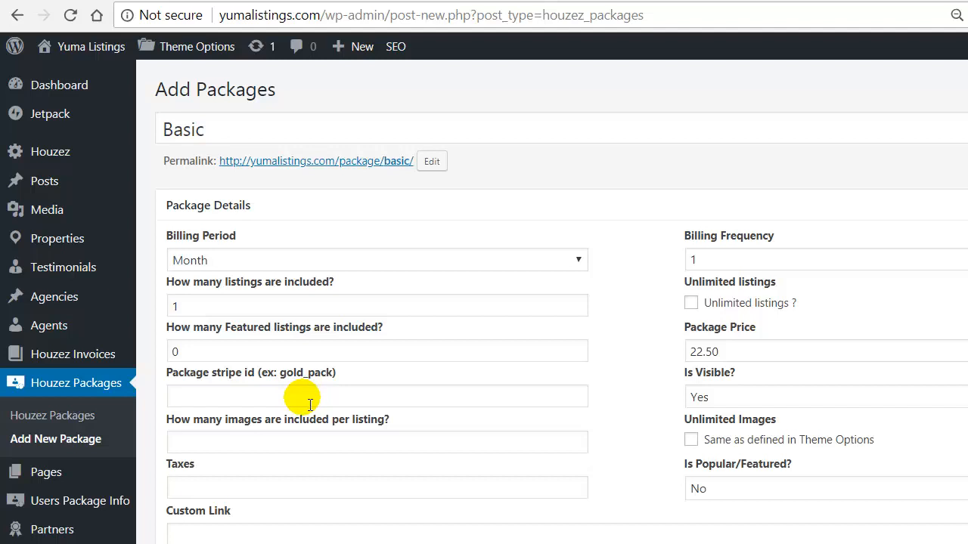
{"action": "mouse_move", "coordinate": [490, 367]}
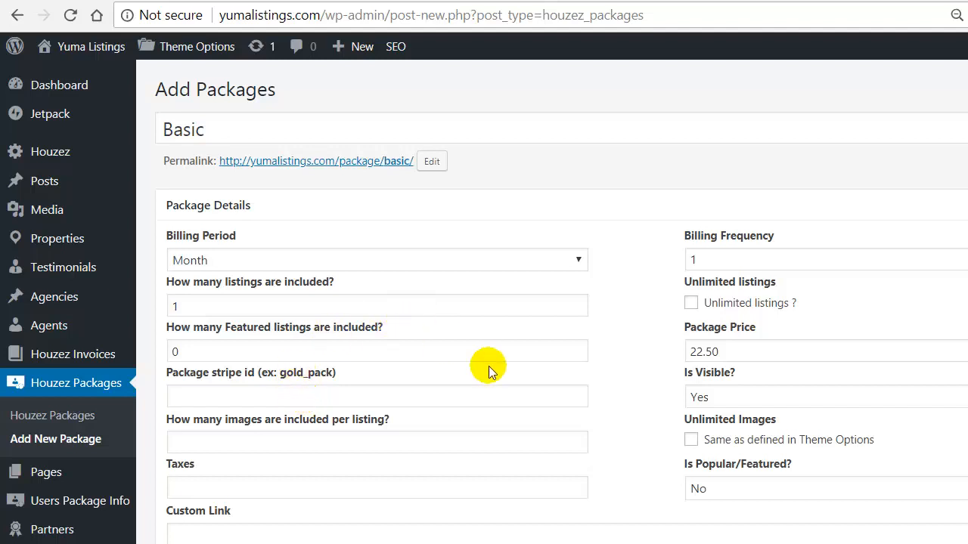
{"action": "mouse_move", "coordinate": [612, 341]}
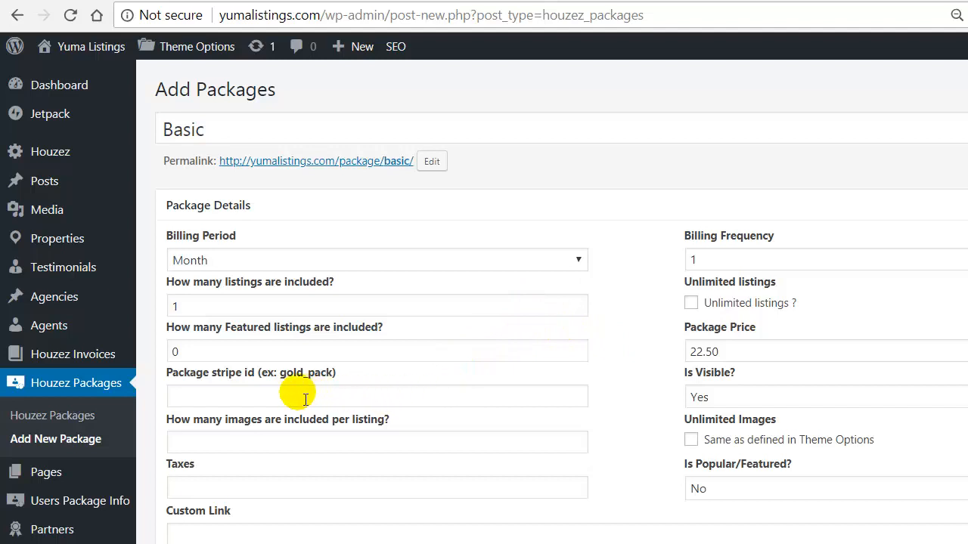
{"action": "mouse_move", "coordinate": [391, 406]}
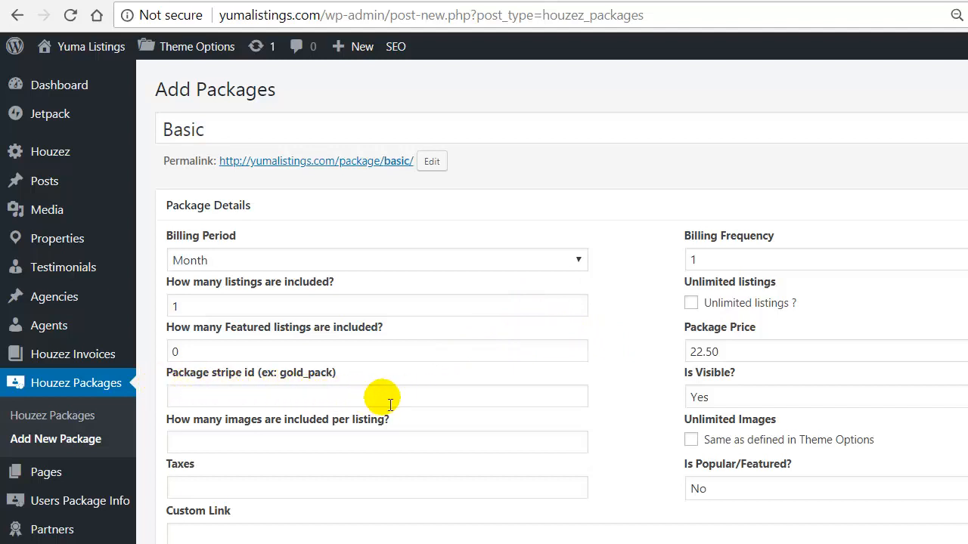
{"action": "mouse_move", "coordinate": [371, 402]}
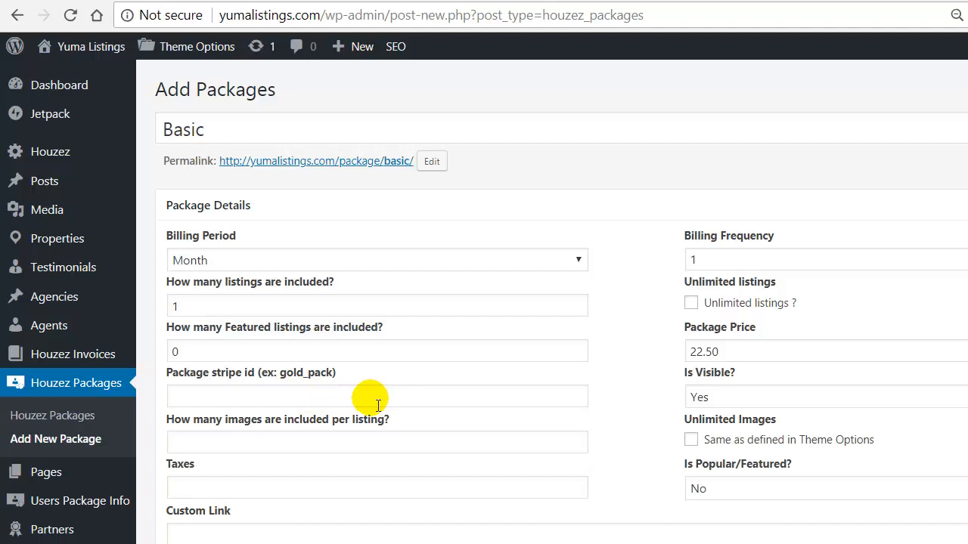
{"action": "mouse_move", "coordinate": [766, 402]}
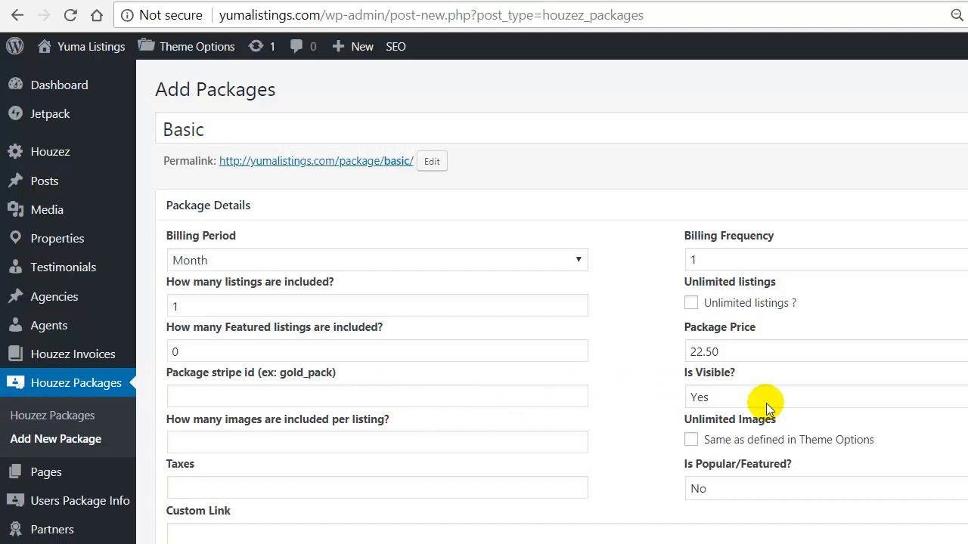
{"action": "left_click", "coordinate": [766, 396]}
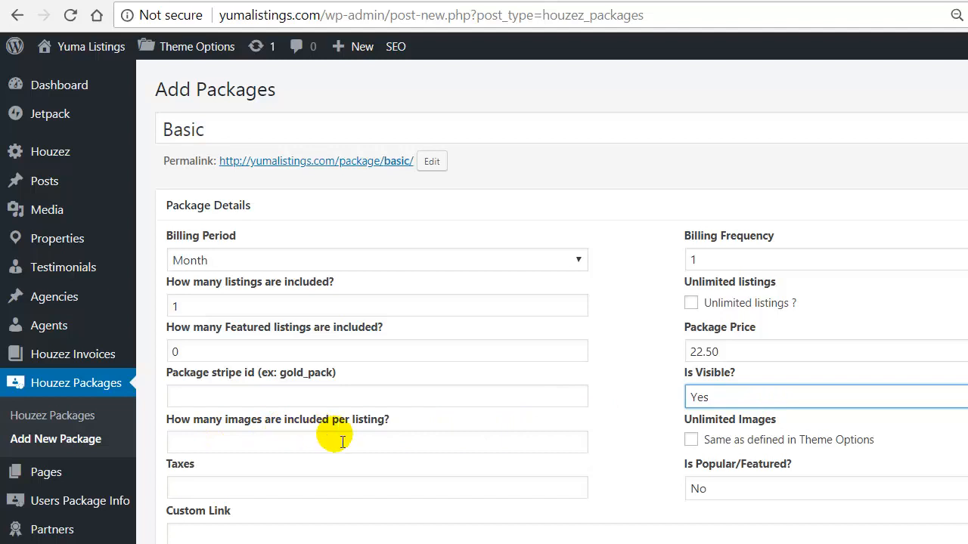
Step: Allow 15 images per listing in the Basic package
{"action": "left_click", "coordinate": [376, 442]}
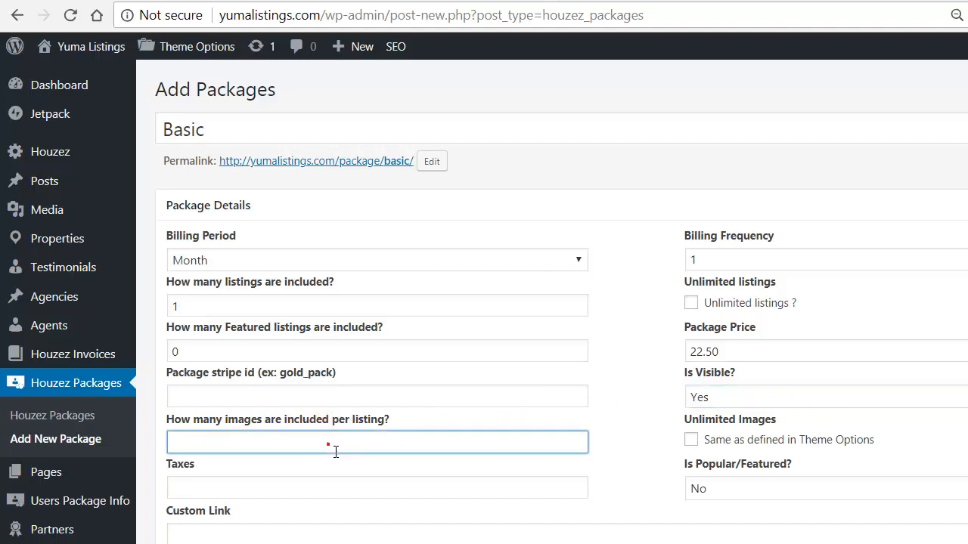
{"action": "type", "text": "1"}
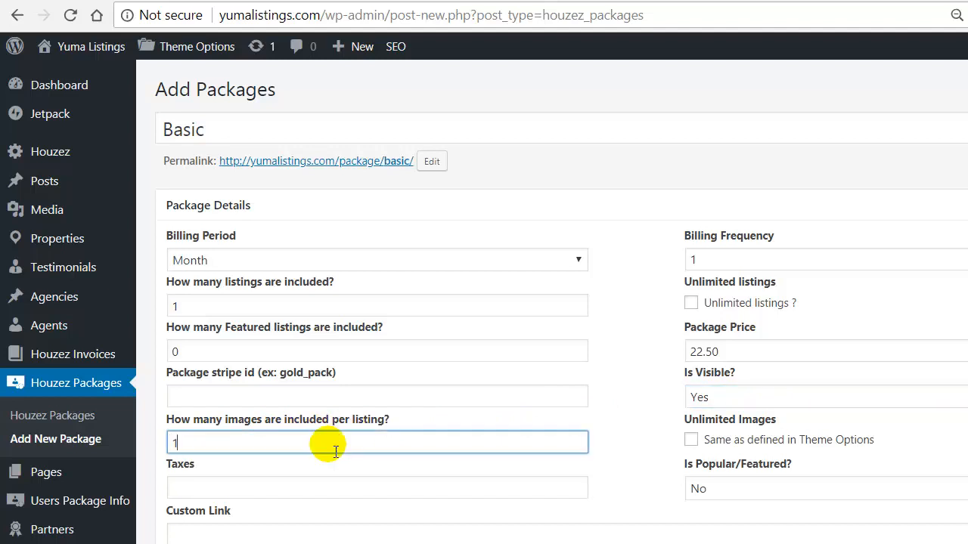
{"action": "type", "text": "15"}
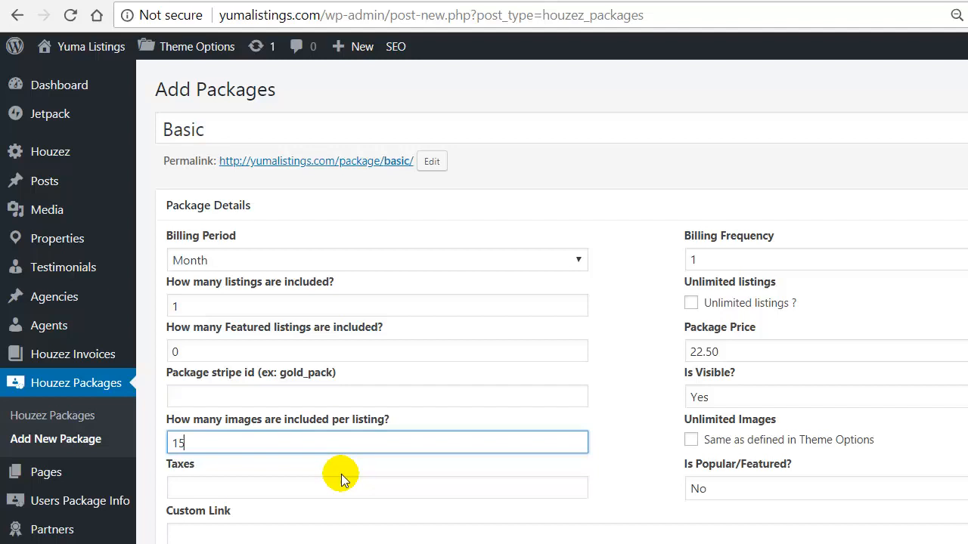
{"action": "mouse_move", "coordinate": [692, 431]}
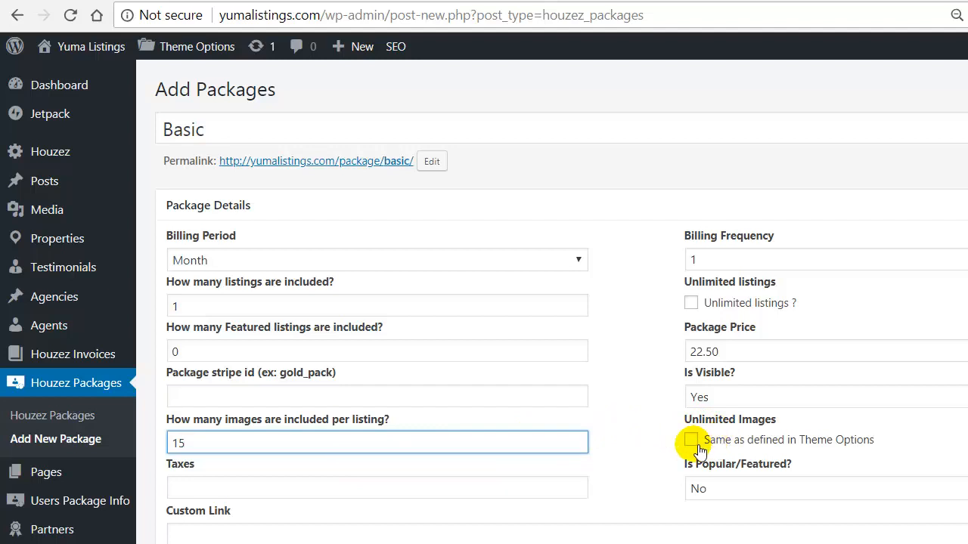
{"action": "left_click", "coordinate": [196, 45]}
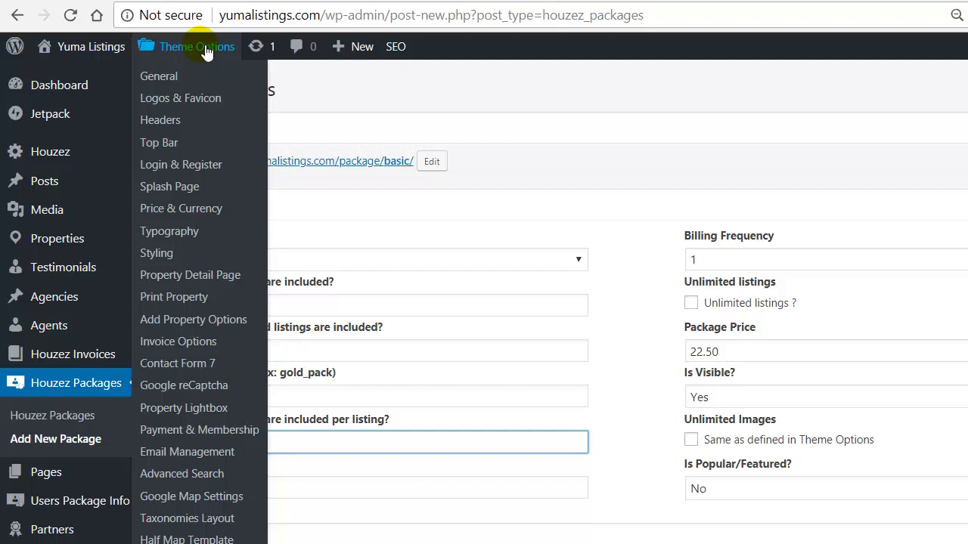
{"action": "mouse_move", "coordinate": [210, 264]}
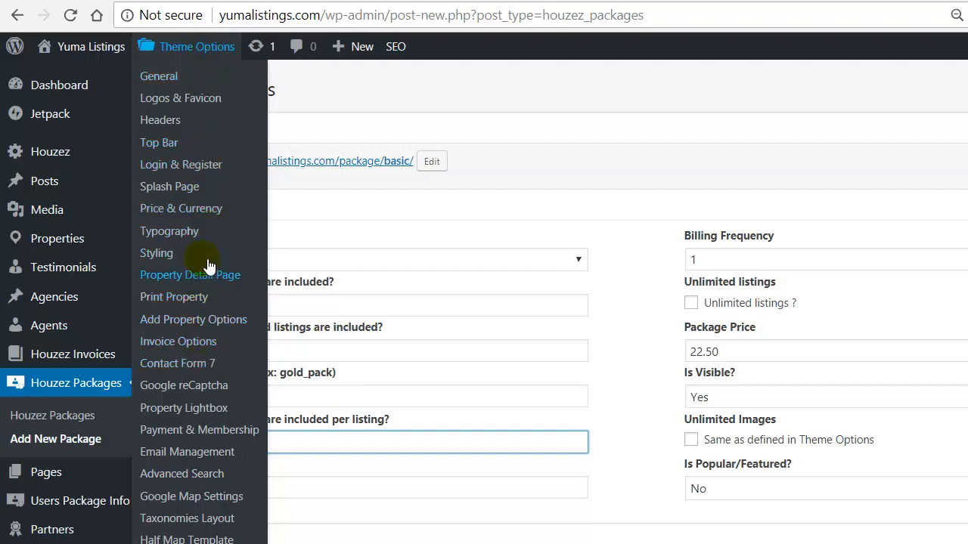
{"action": "mouse_move", "coordinate": [229, 318]}
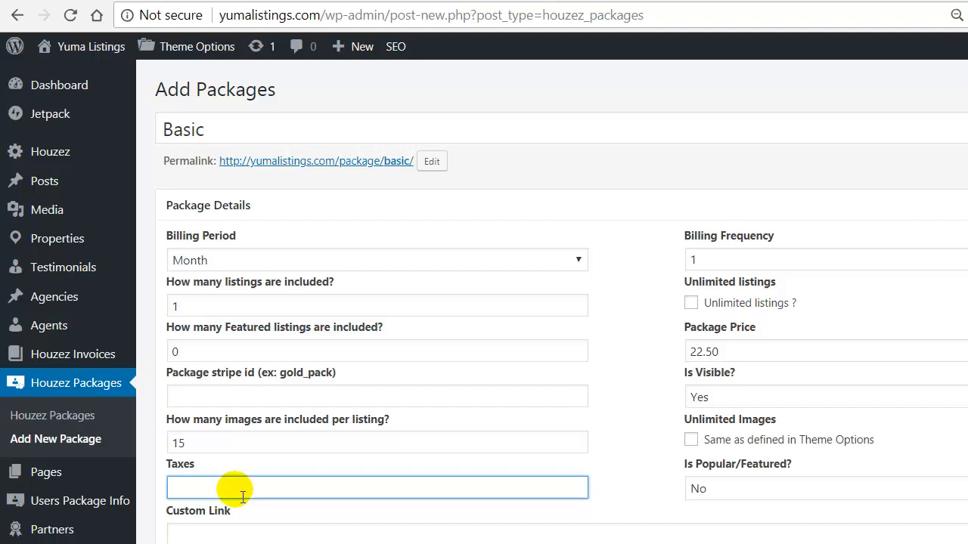
{"action": "mouse_move", "coordinate": [729, 485]}
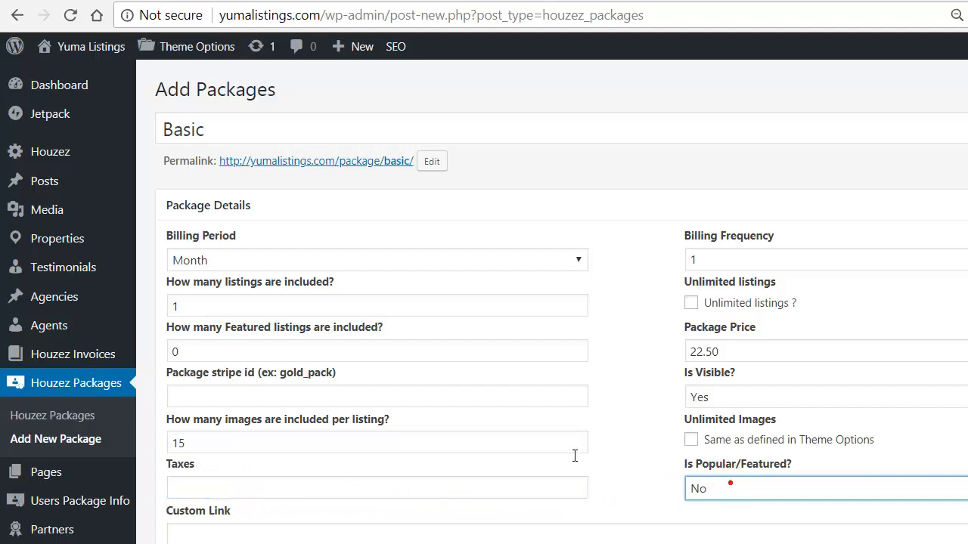
{"action": "left_click", "coordinate": [377, 351]}
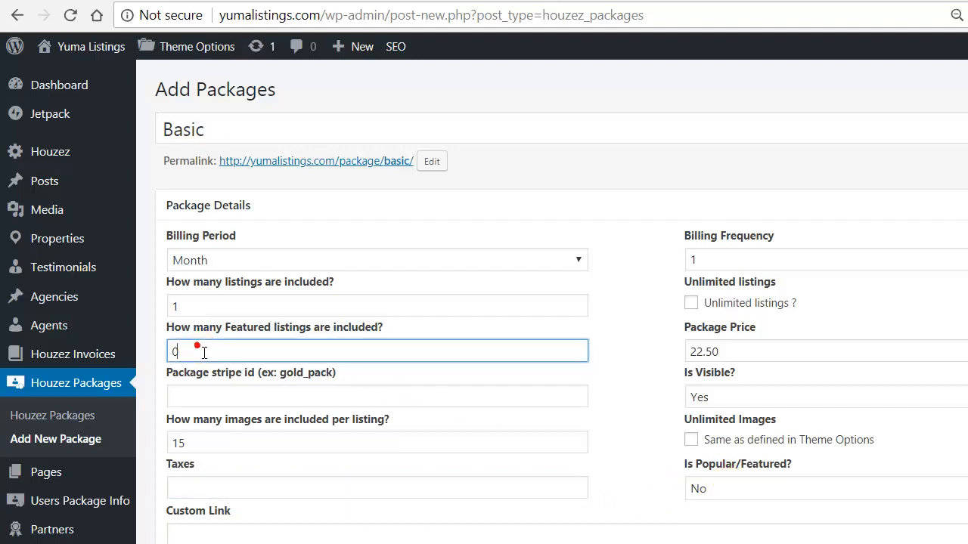
{"action": "left_click", "coordinate": [824, 488]}
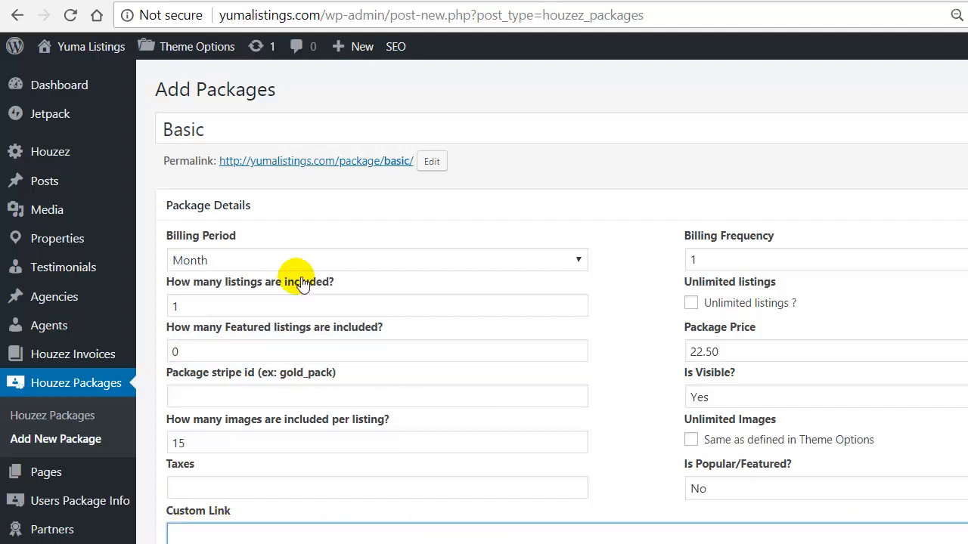
{"action": "mouse_move", "coordinate": [392, 168]}
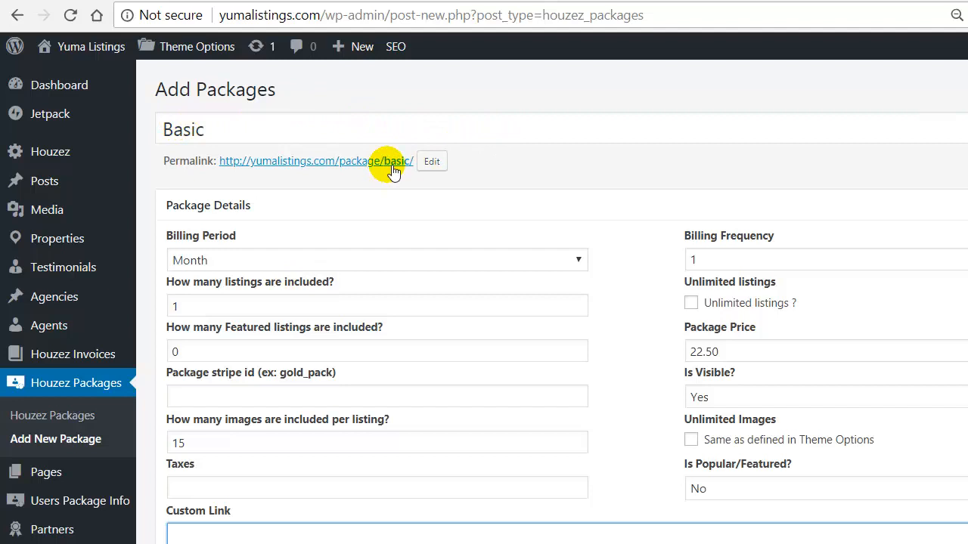
{"action": "mouse_move", "coordinate": [494, 415]}
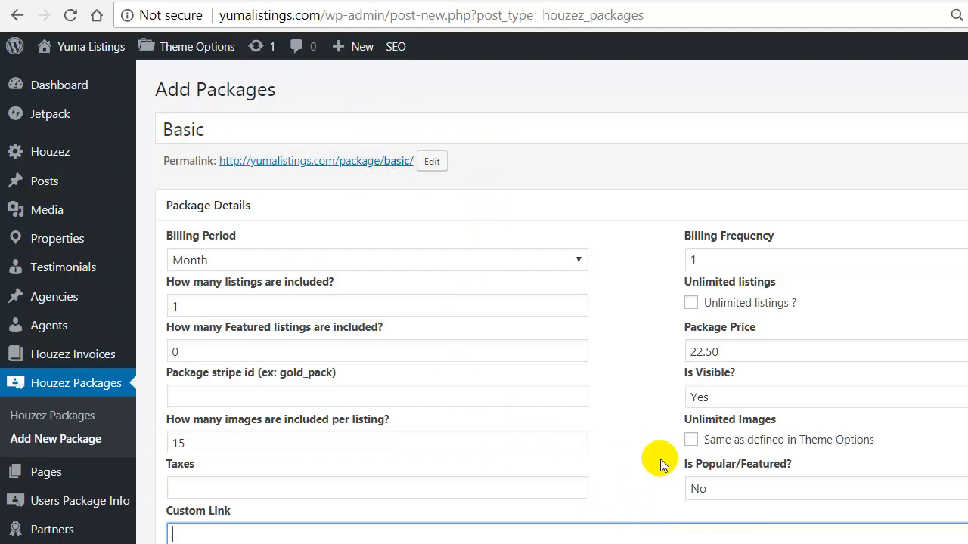
{"action": "mouse_move", "coordinate": [605, 429]}
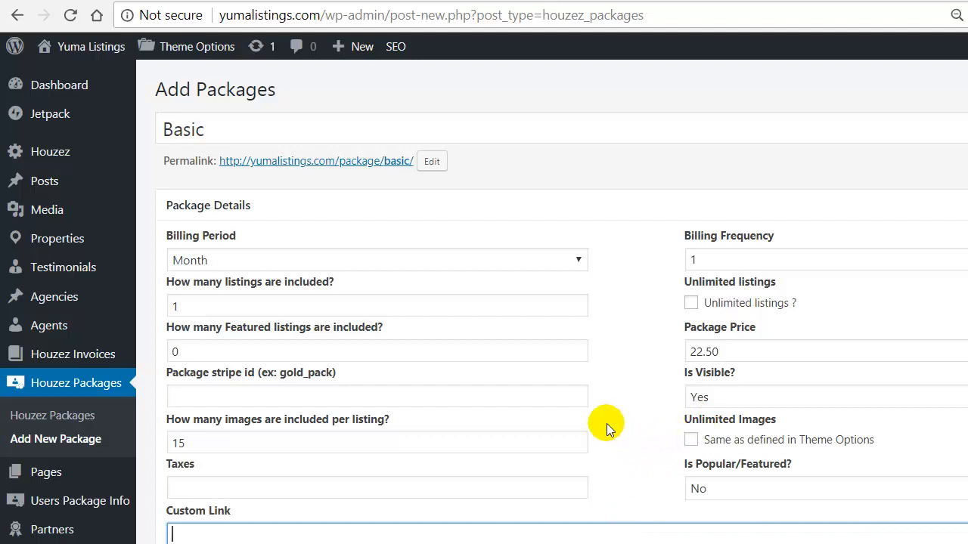
{"action": "scroll", "scroll_direction": "down", "scroll_amount": 3}
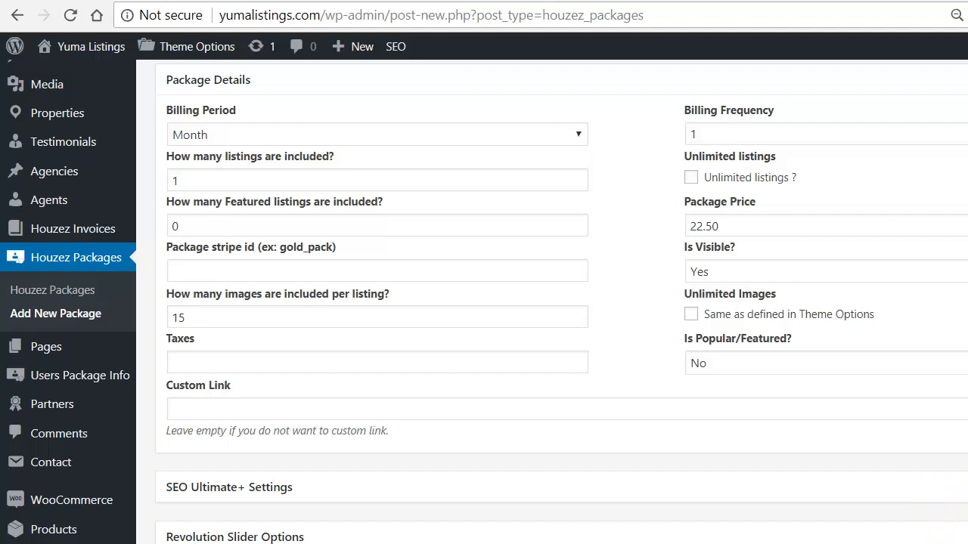
Step: Scroll down the Add Packages form toward the Publish box
{"action": "scroll", "scroll_direction": "down", "scroll_amount": 3}
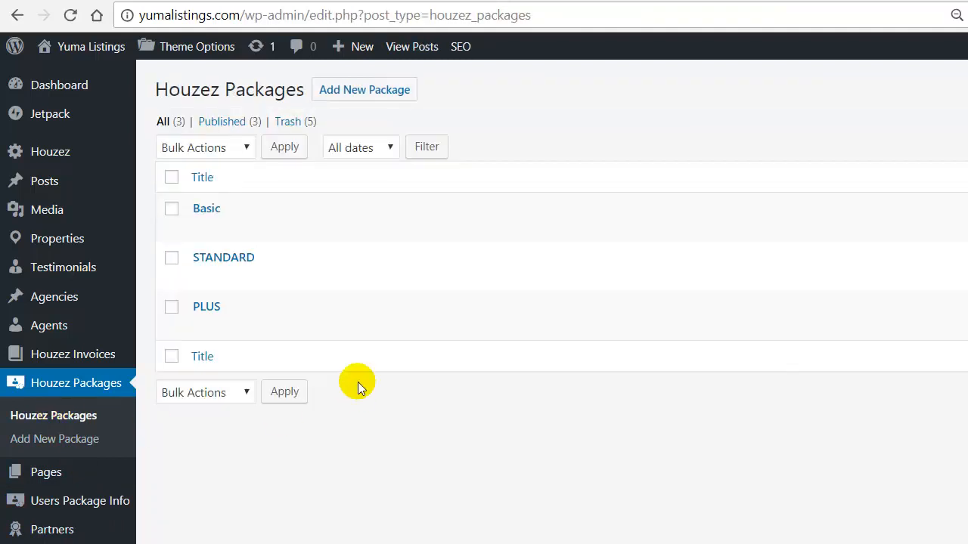
{"action": "mouse_move", "coordinate": [205, 306]}
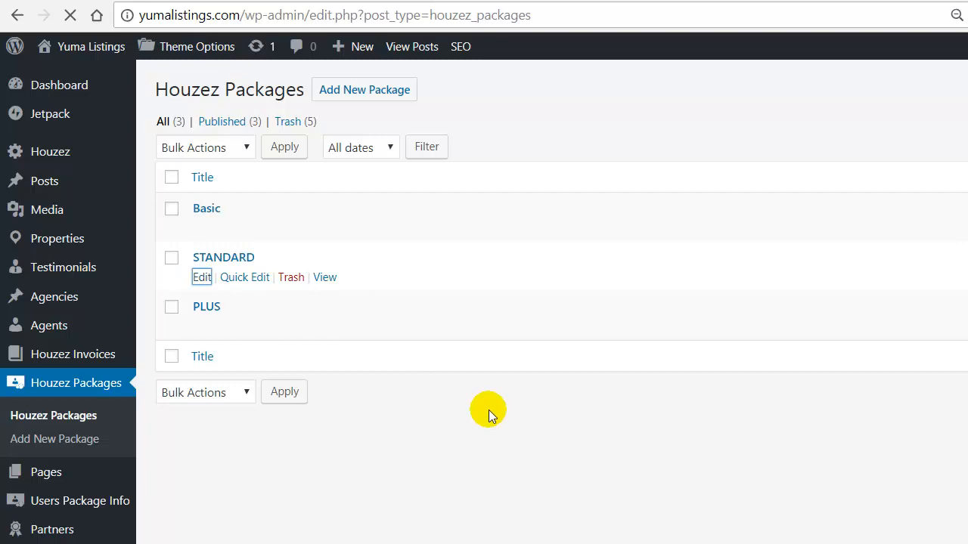
Step: Open the STANDARD package for editing from the Houzez Packages list
{"action": "left_click", "coordinate": [201, 277]}
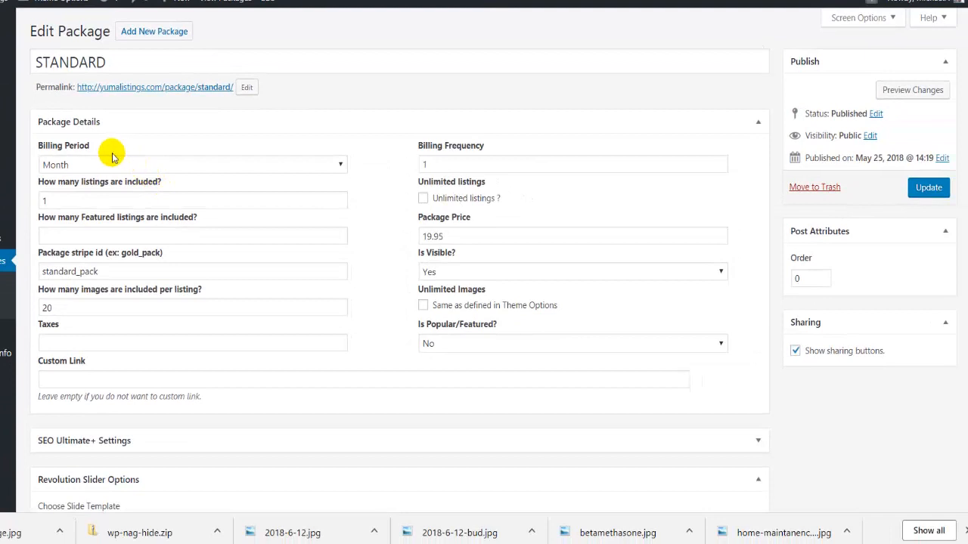
{"action": "mouse_move", "coordinate": [97, 121]}
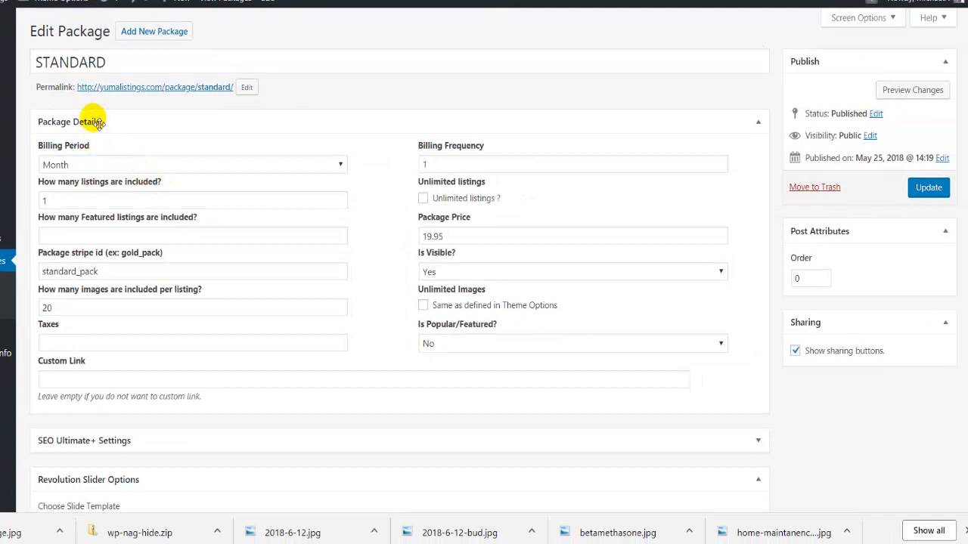
{"action": "mouse_move", "coordinate": [83, 165]}
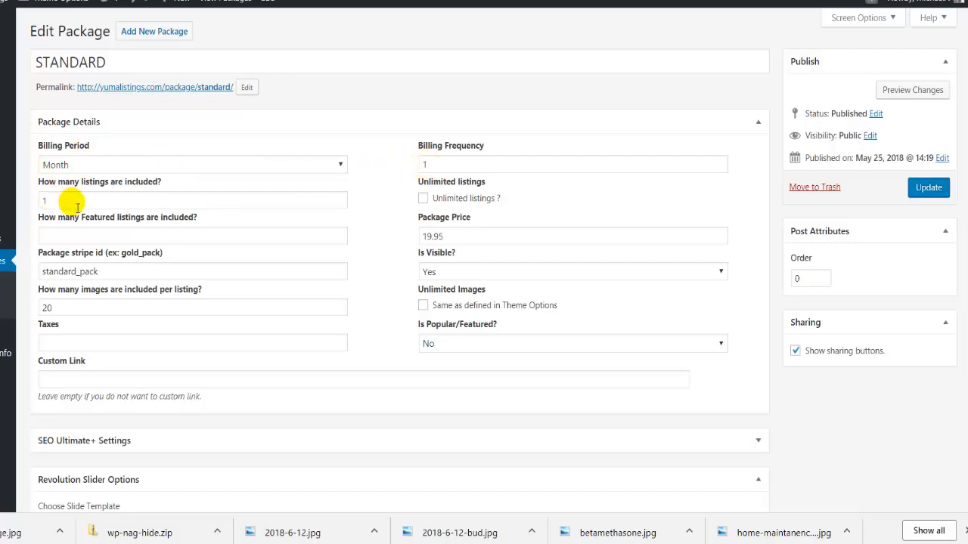
{"action": "mouse_move", "coordinate": [455, 250]}
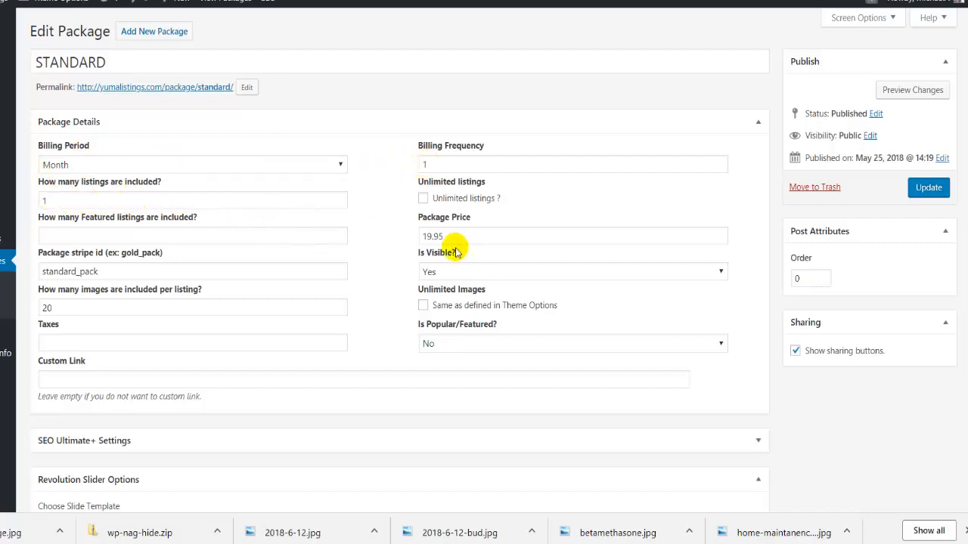
{"action": "mouse_move", "coordinate": [536, 226]}
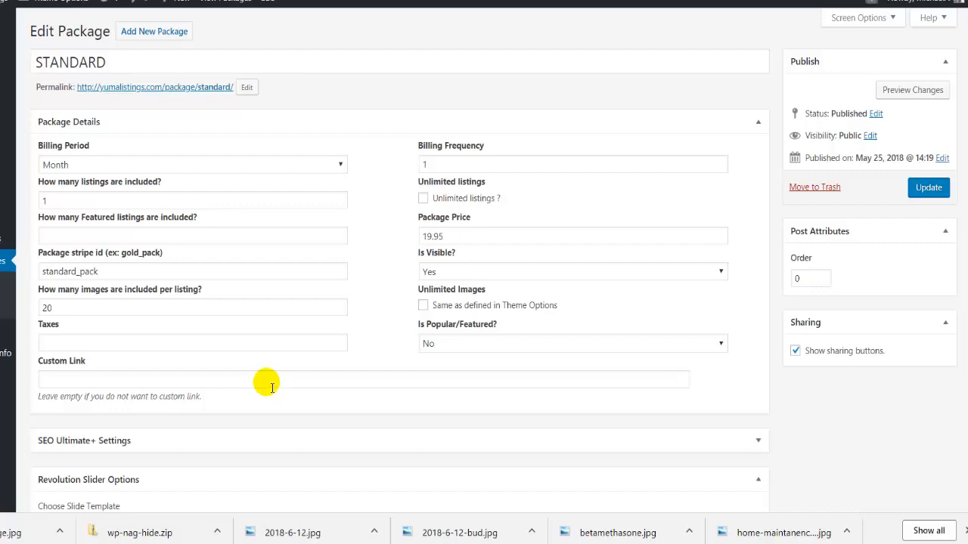
{"action": "mouse_move", "coordinate": [16, 313]}
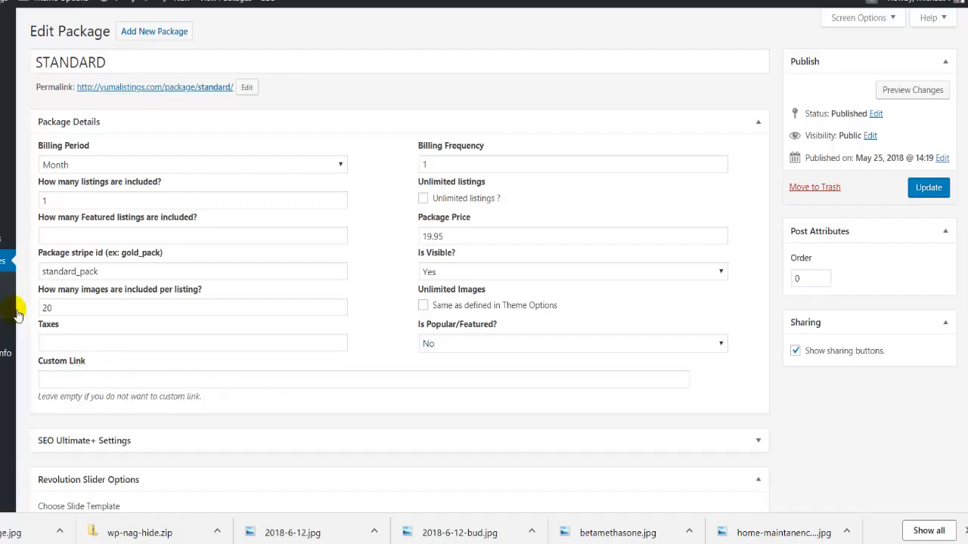
{"action": "mouse_move", "coordinate": [380, 333]}
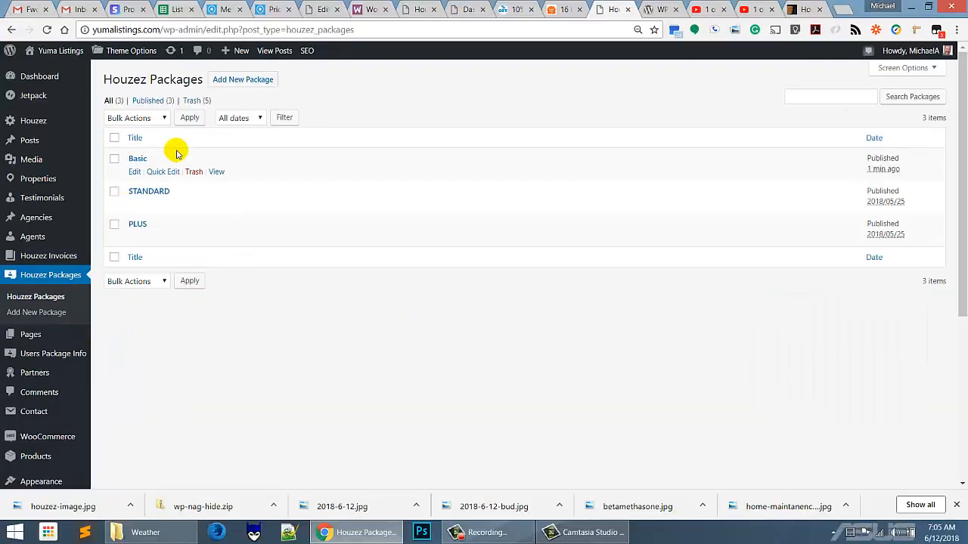
{"action": "mouse_move", "coordinate": [392, 333]}
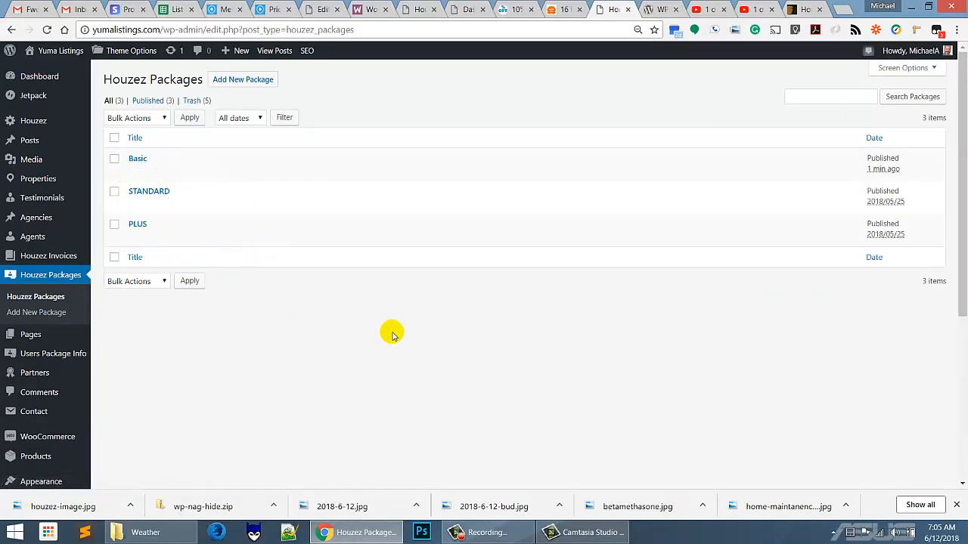
{"action": "mouse_move", "coordinate": [391, 336]}
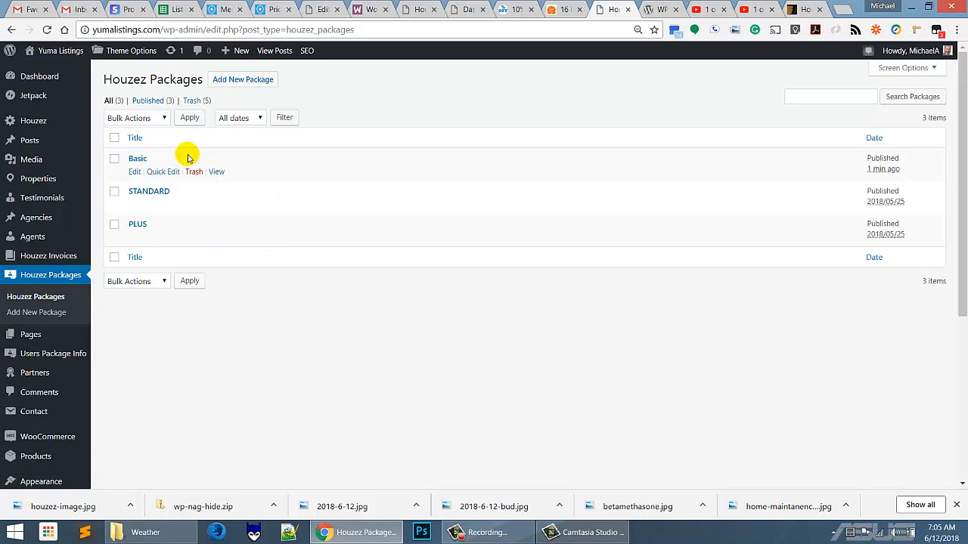
{"action": "mouse_move", "coordinate": [435, 320]}
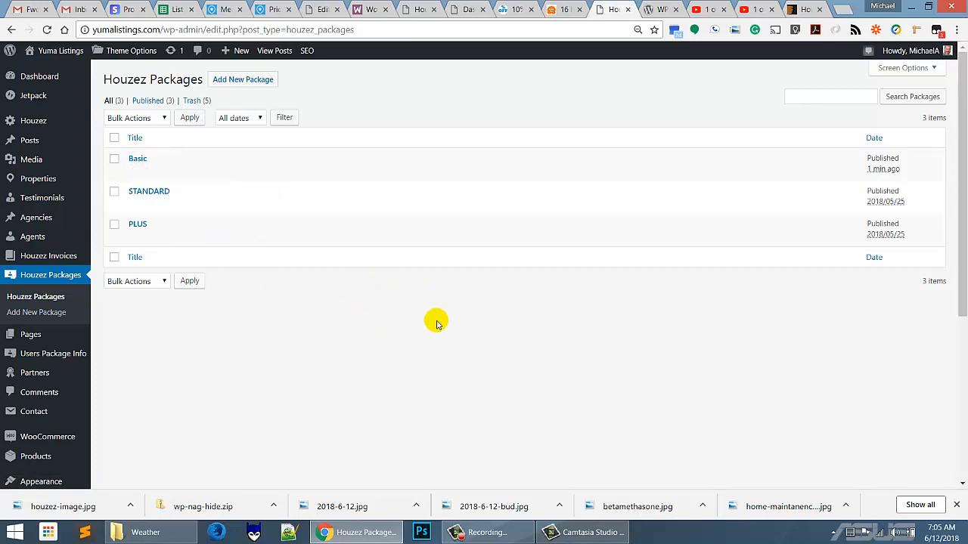